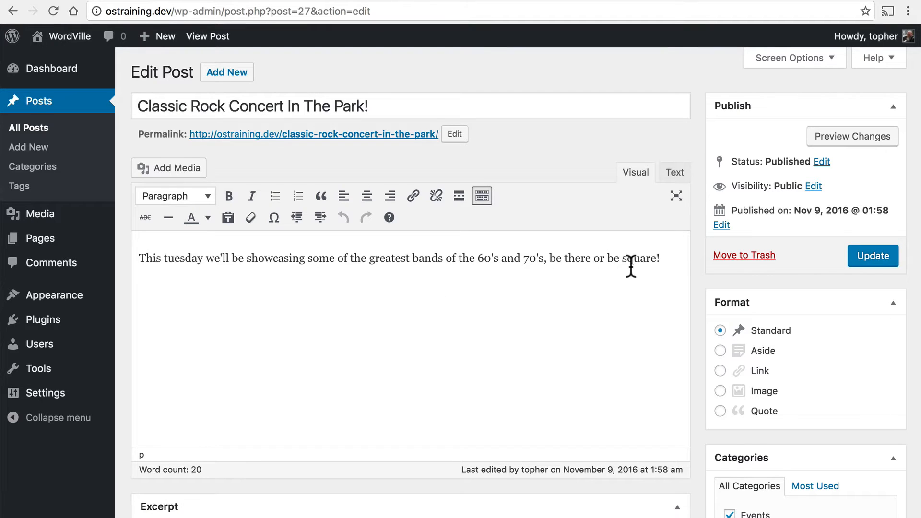
# Add the tags Led Zeppelin and Pink Floyd to the Classic Rock Concert In The Park! post.
pyautogui.scroll(-3)
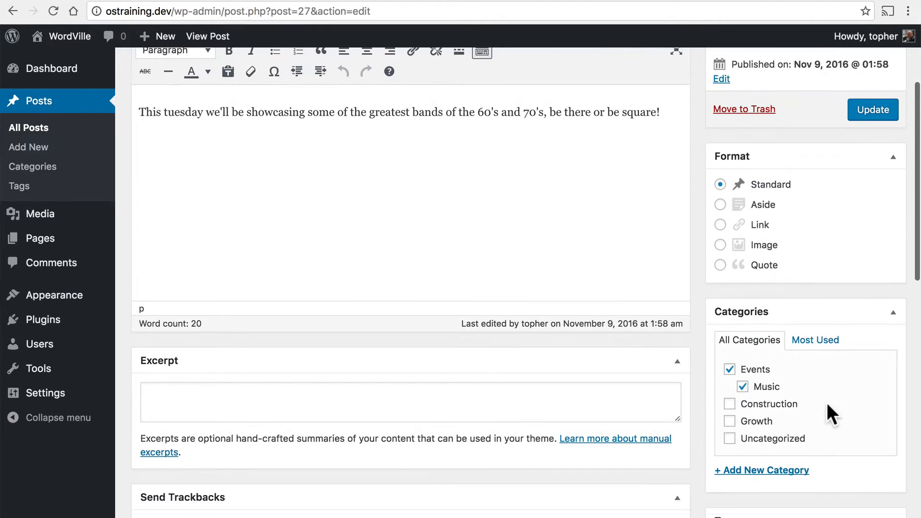
pyautogui.scroll(-3)
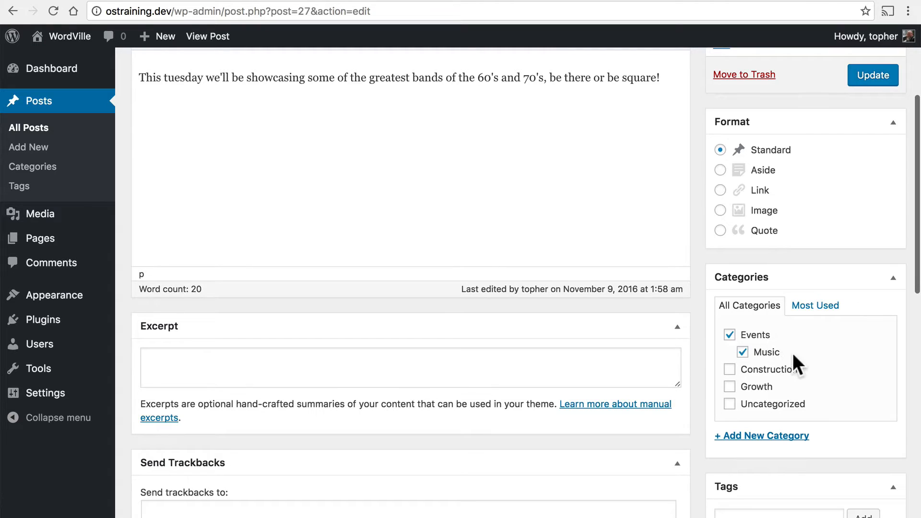
pyautogui.scroll(-3)
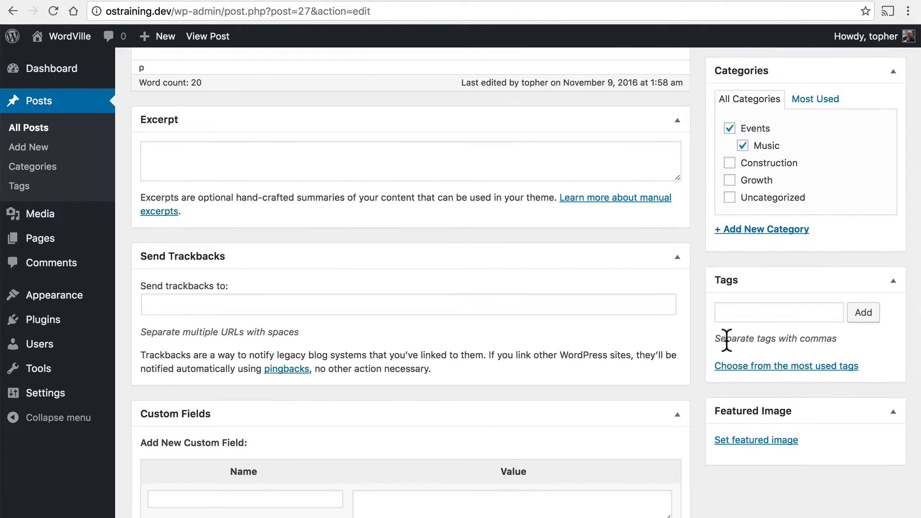
pyautogui.click(779, 311)
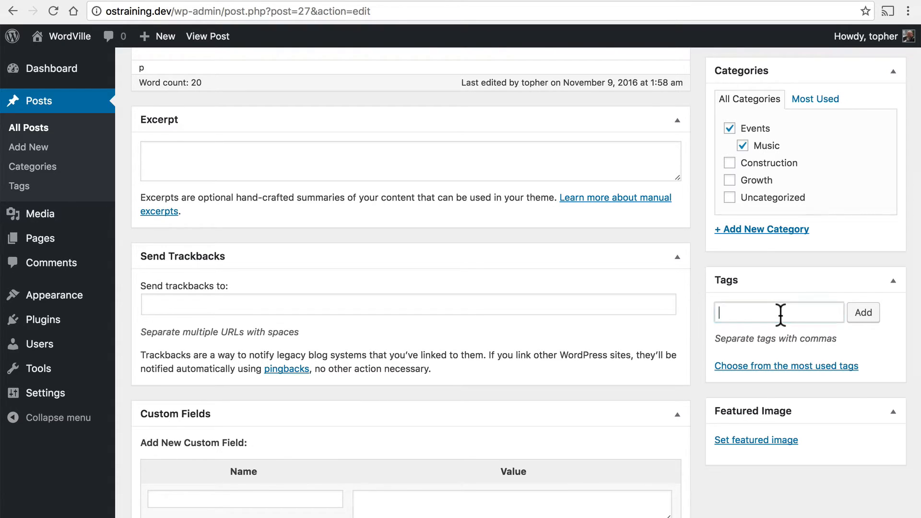
pyautogui.click(778, 312)
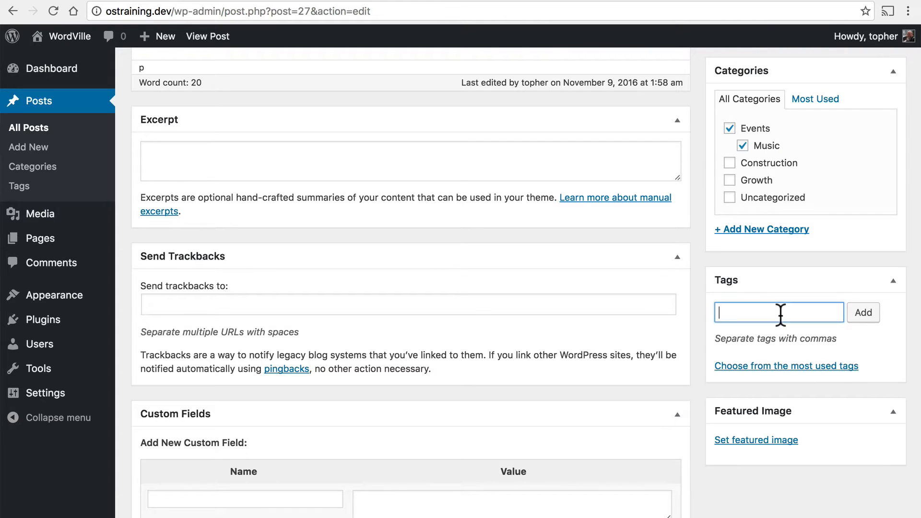
pyautogui.scroll(-3)
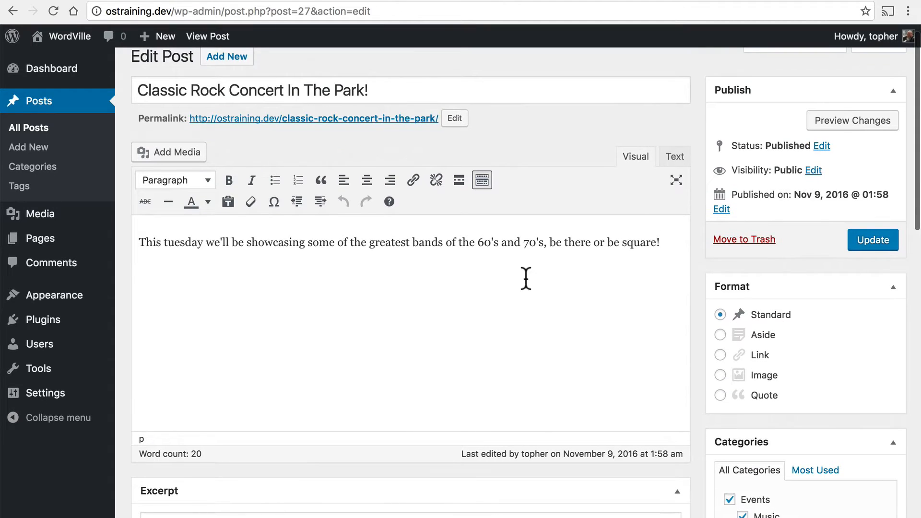
pyautogui.scroll(-3)
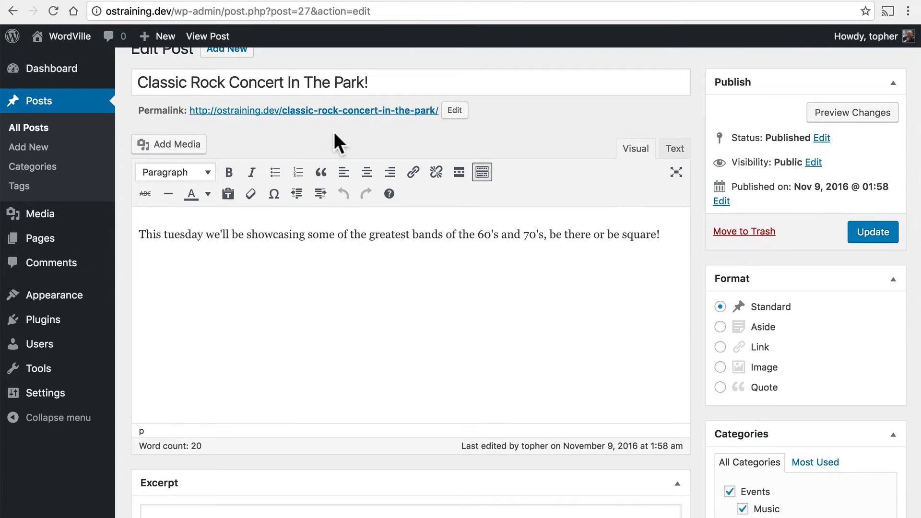
pyautogui.scroll(-3)
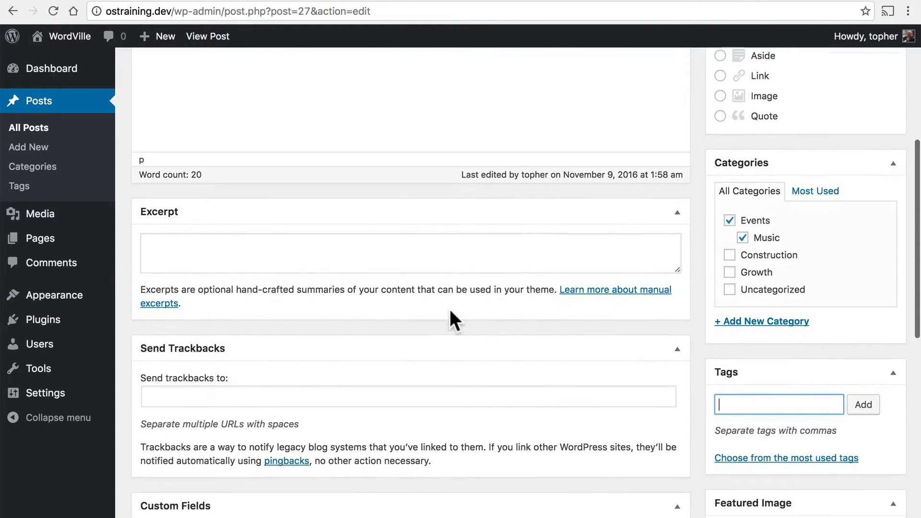
pyautogui.scroll(-3)
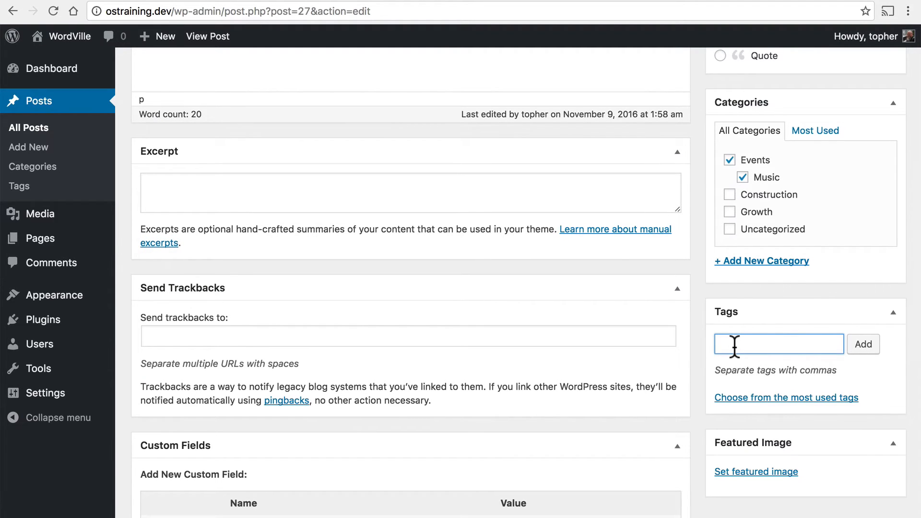
pyautogui.write('Led Zeppelin,')
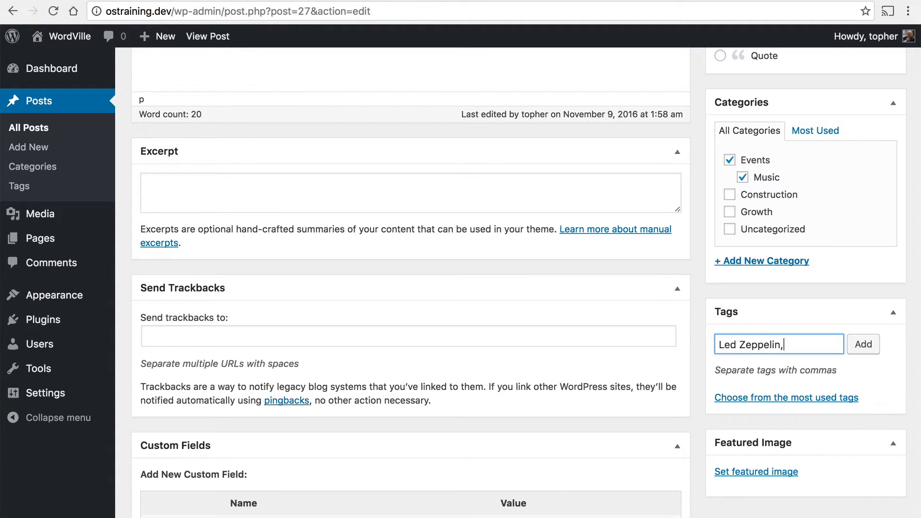
pyautogui.write('Pink')
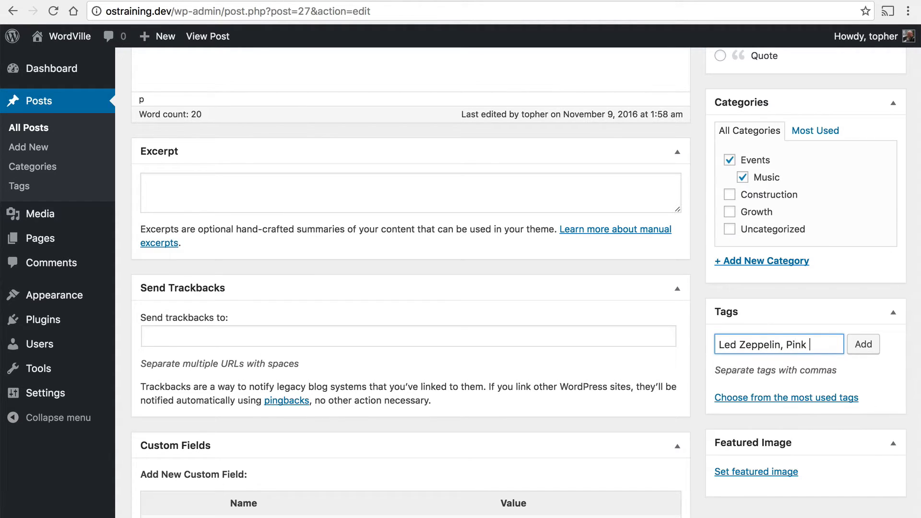
pyautogui.write('Floyd')
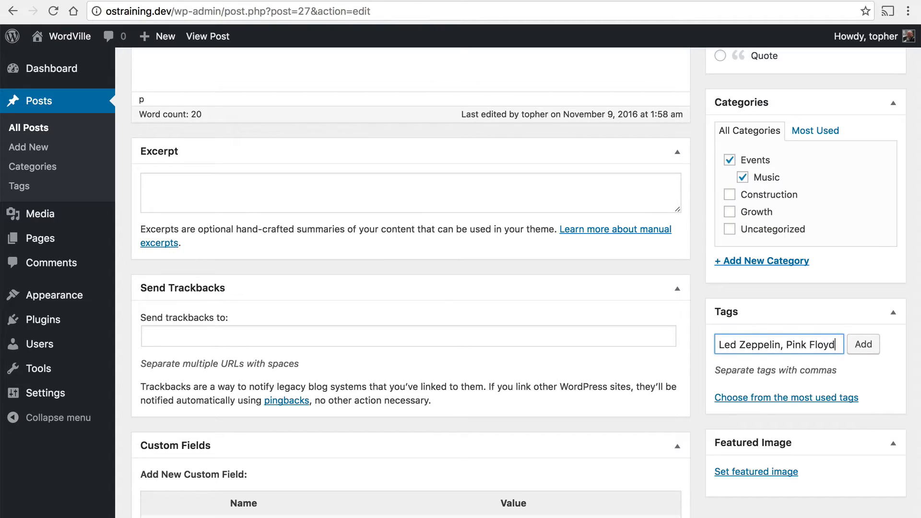
pyautogui.click(863, 343)
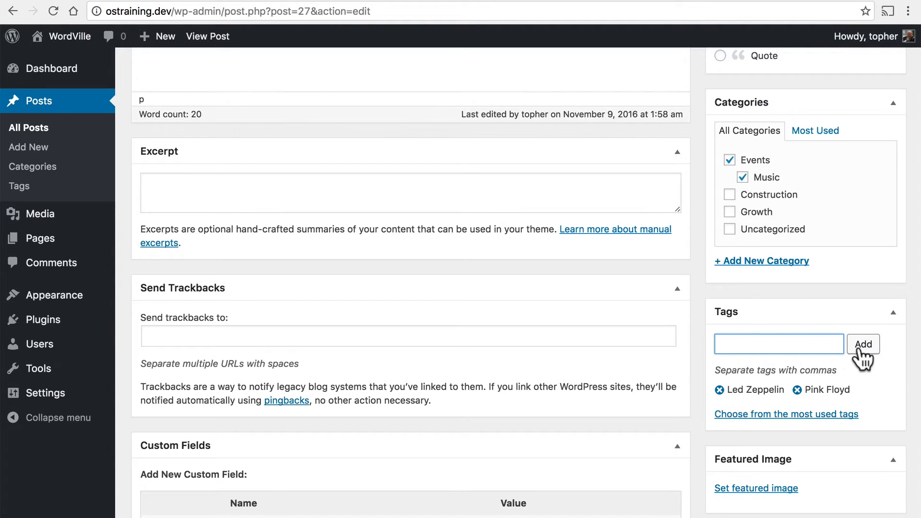
pyautogui.moveTo(753, 399)
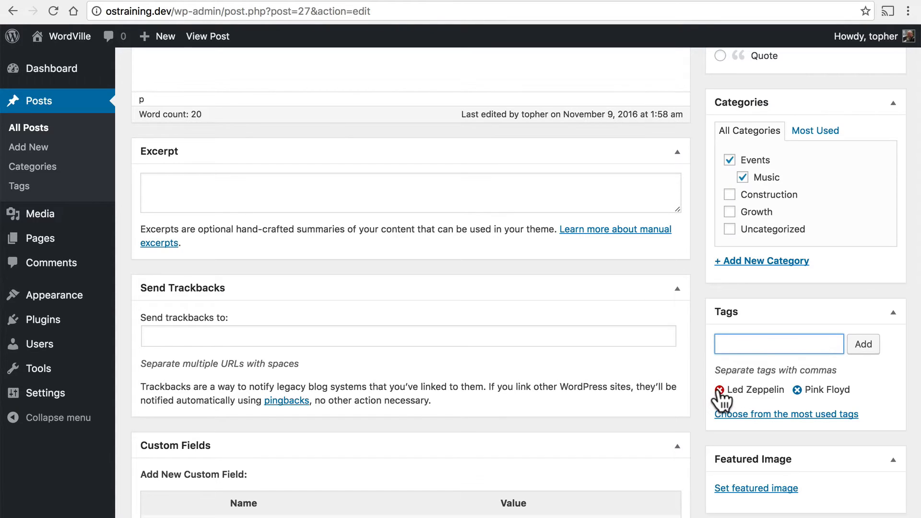
# Remove the Led Zeppelin tag, then add Led Zeppelin back so the post carries both tags again.
pyautogui.click(719, 389)
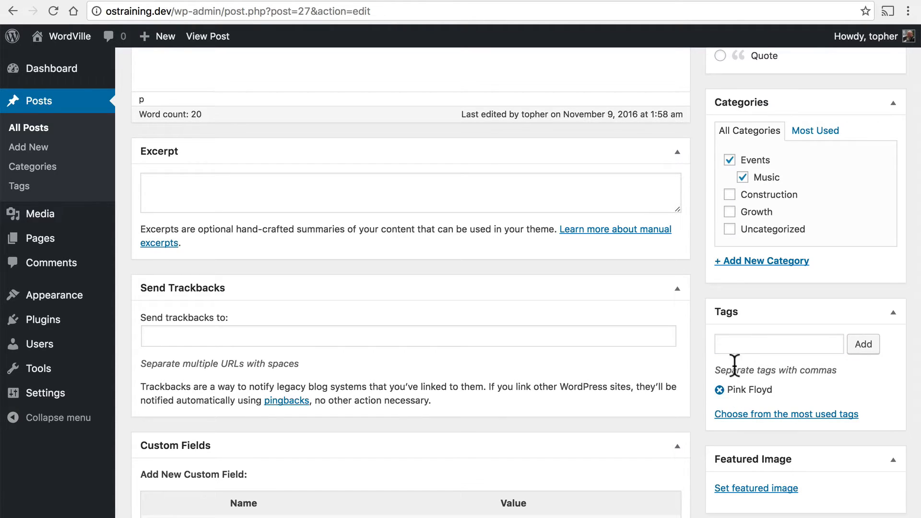
pyautogui.click(778, 344)
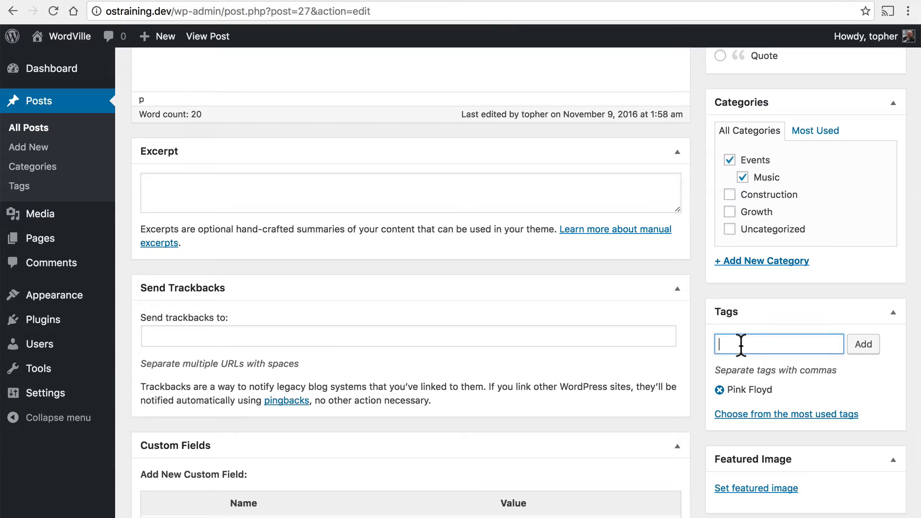
pyautogui.write('Led Zeppelin')
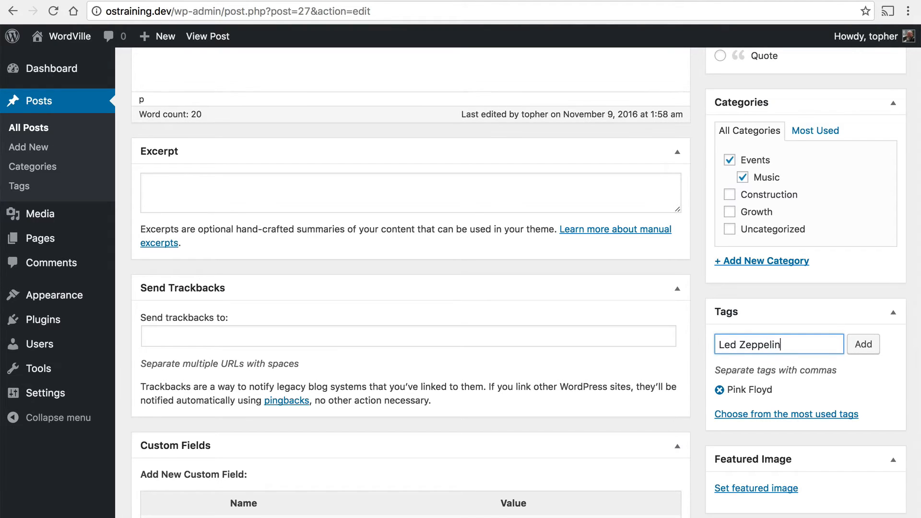
pyautogui.click(862, 343)
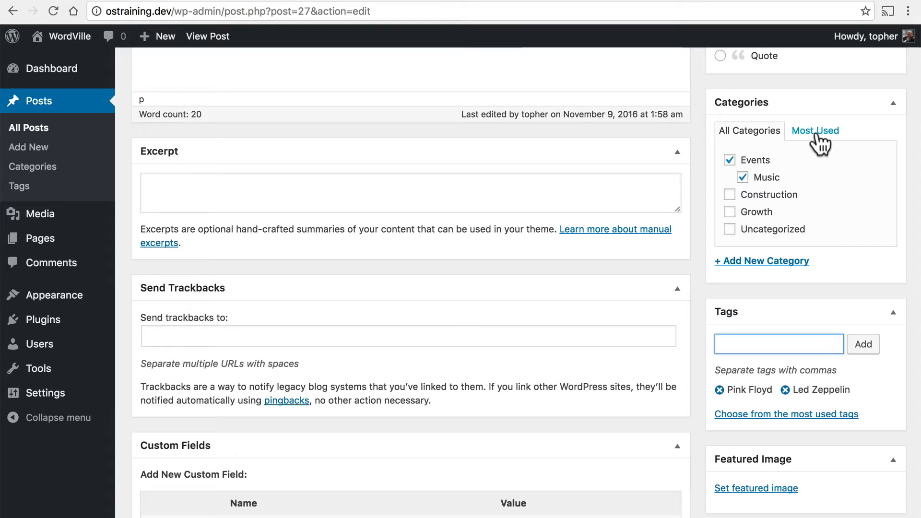
# Add The Beatles as a third tag on the concert post.
pyautogui.click(815, 131)
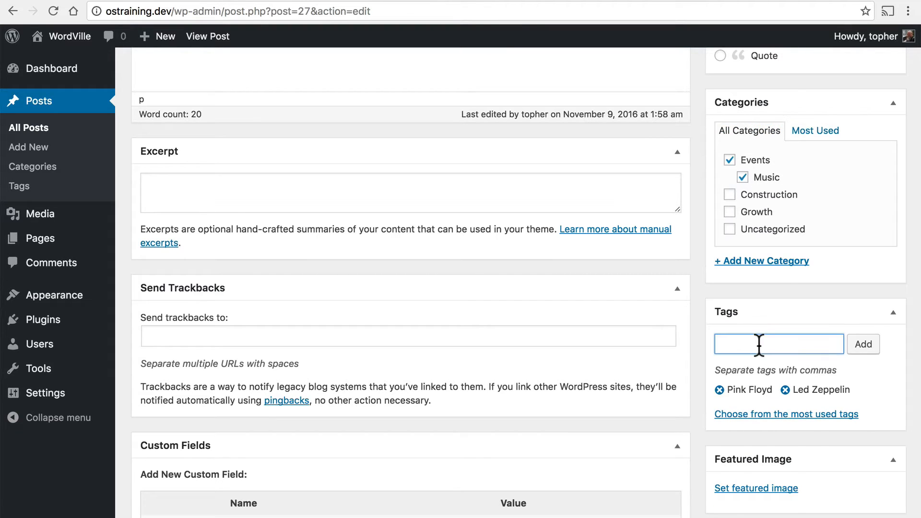
pyautogui.write('The')
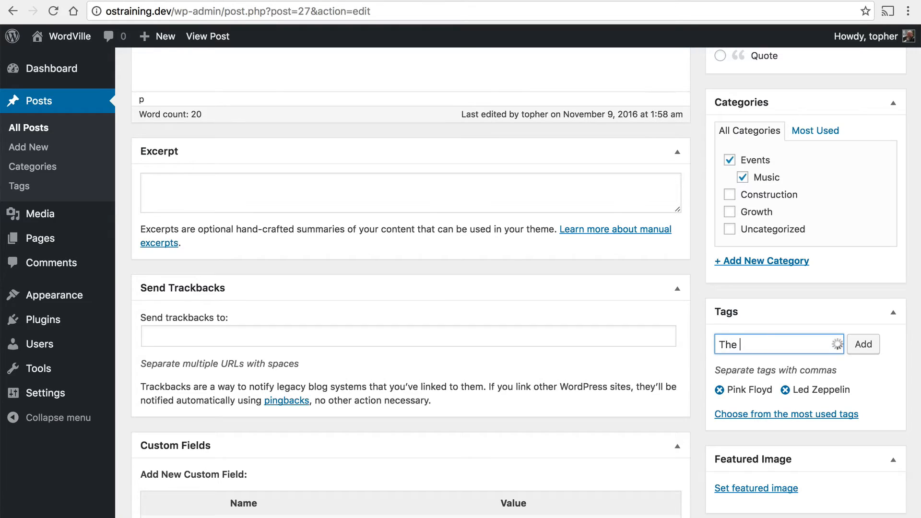
pyautogui.write('Beatles')
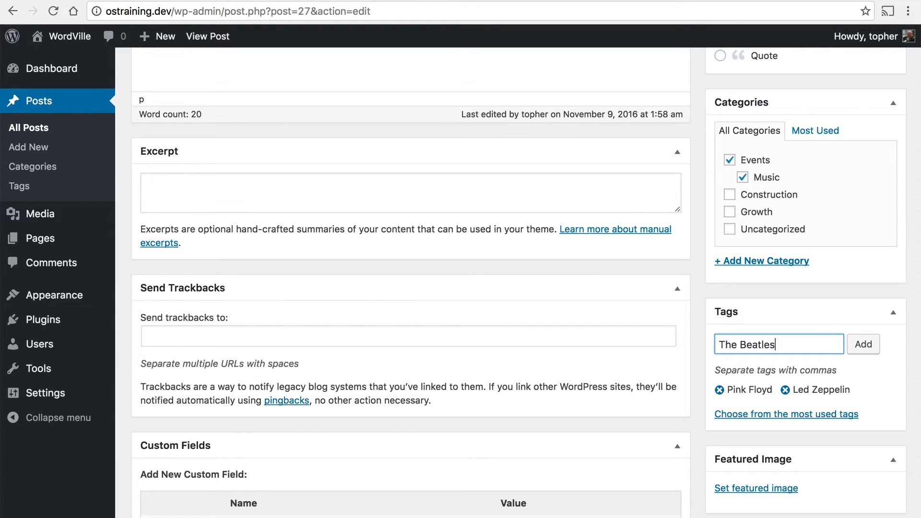
pyautogui.click(862, 343)
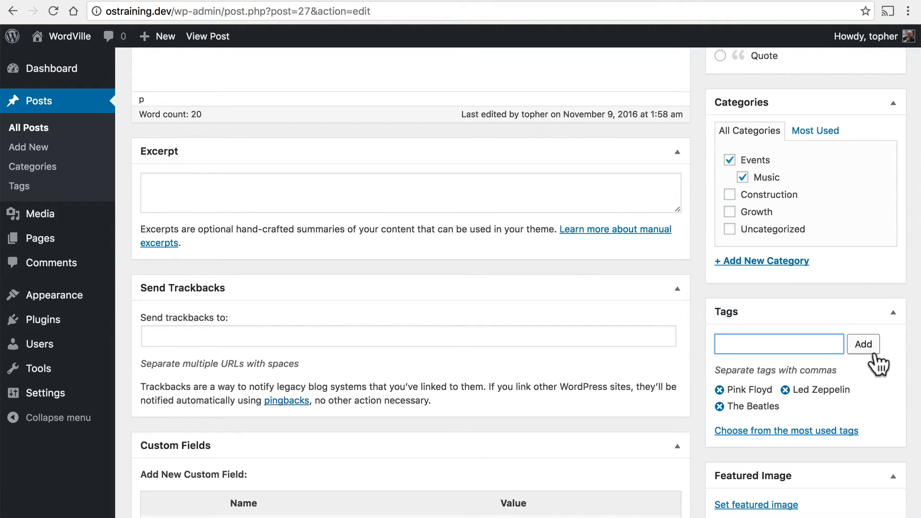
pyautogui.moveTo(805, 414)
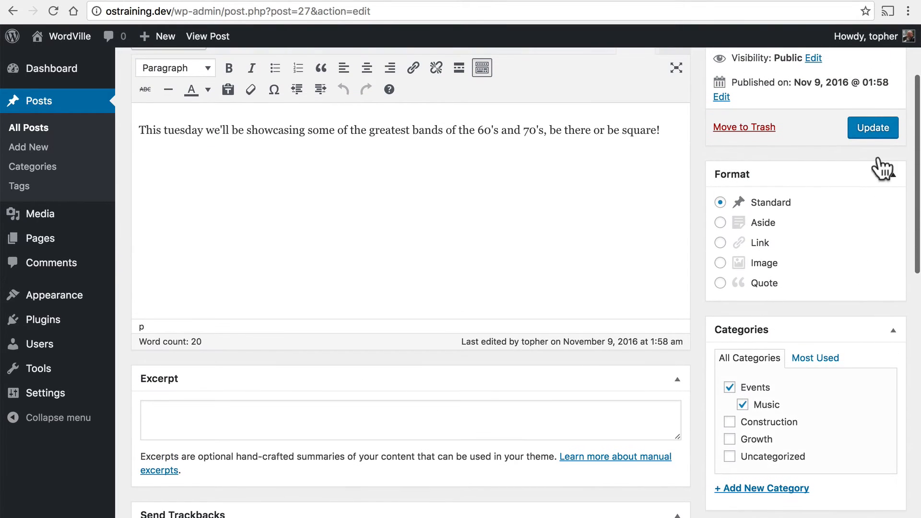
# Update the post and view Classic Rock Concert In The Park! on the live site with its three tags.
pyautogui.click(872, 128)
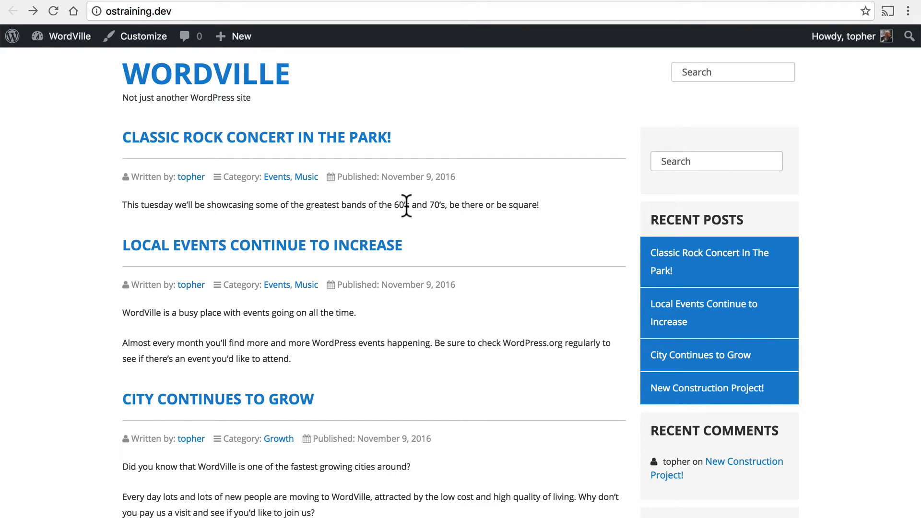
pyautogui.click(257, 137)
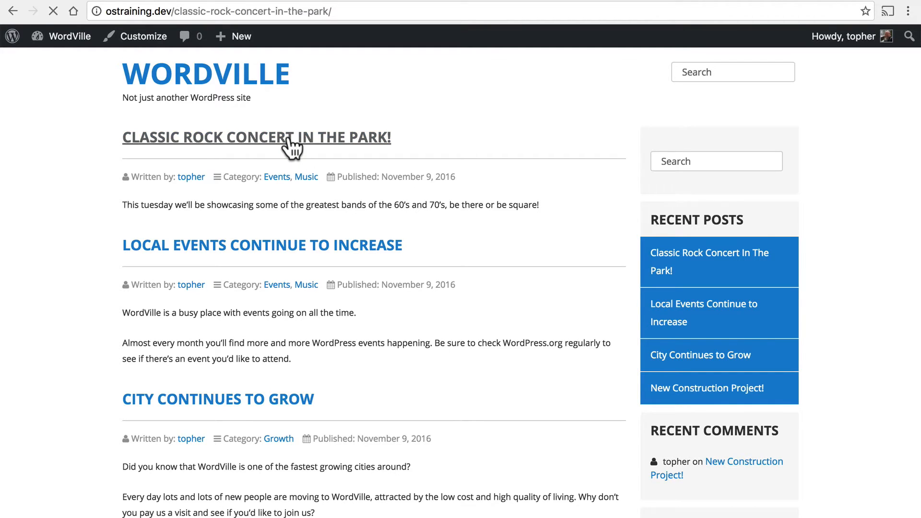
pyautogui.click(256, 136)
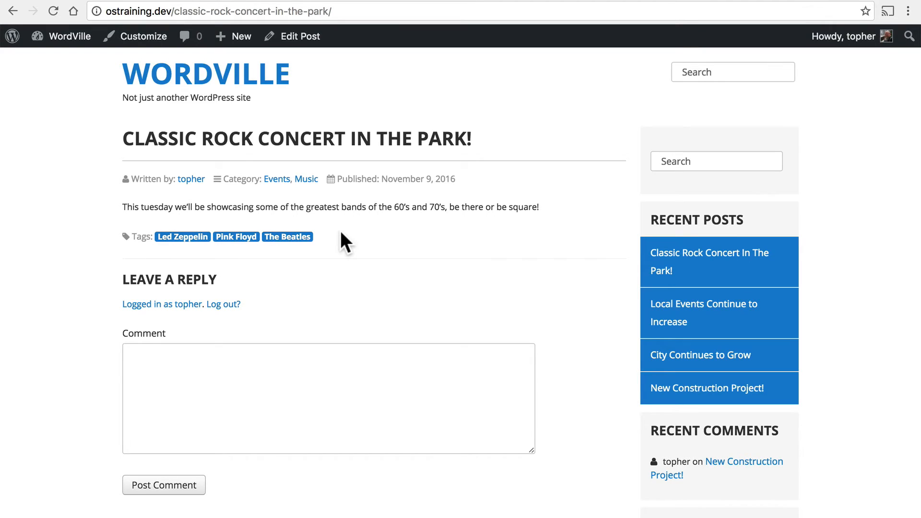
pyautogui.moveTo(182, 256)
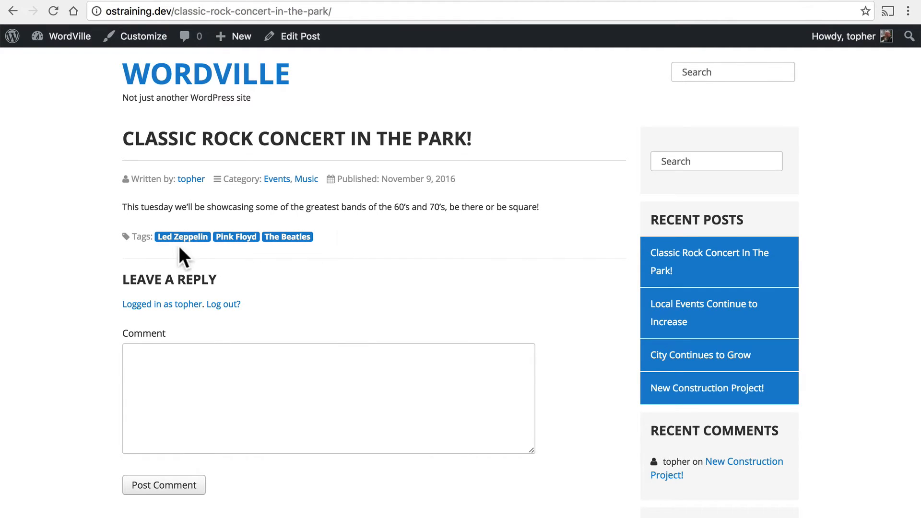
# View the Led Zeppelin tag archive, search the site for 'led', and reopen the concert post from the result.
pyautogui.click(182, 236)
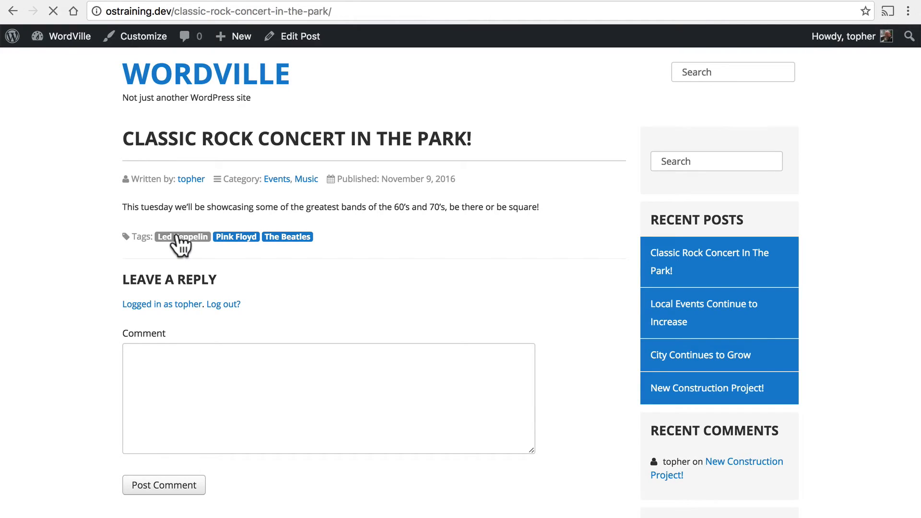
pyautogui.click(182, 237)
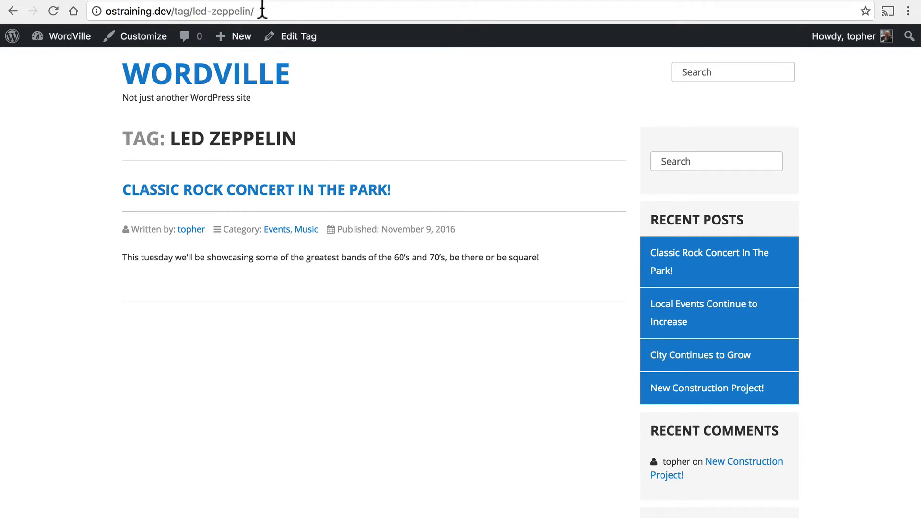
pyautogui.moveTo(12, 10)
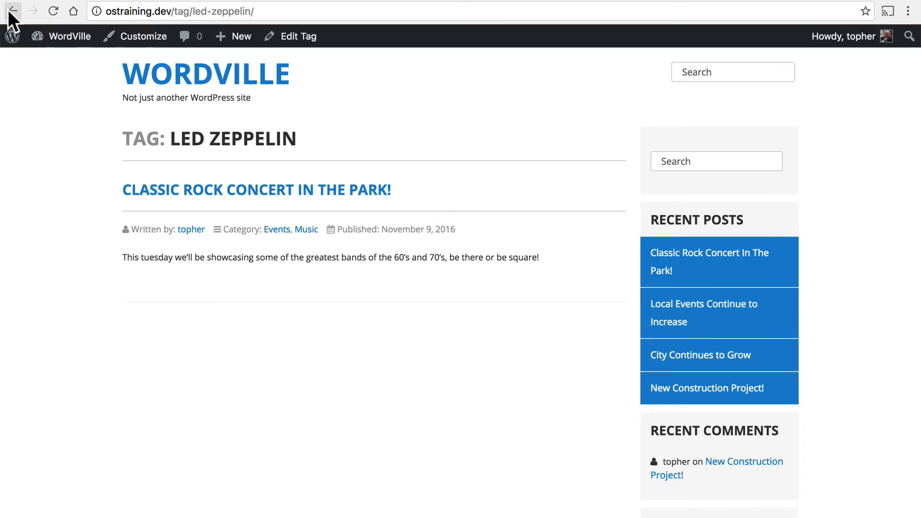
pyautogui.moveTo(12, 10)
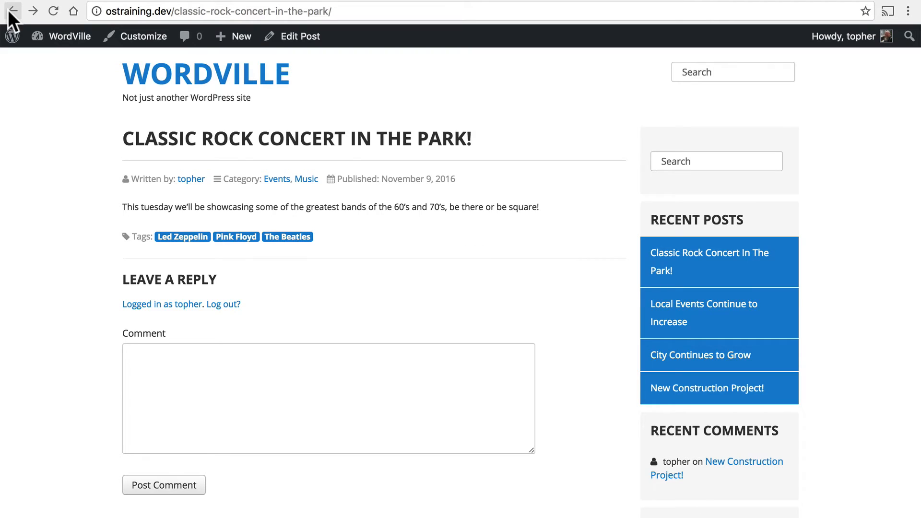
pyautogui.click(12, 10)
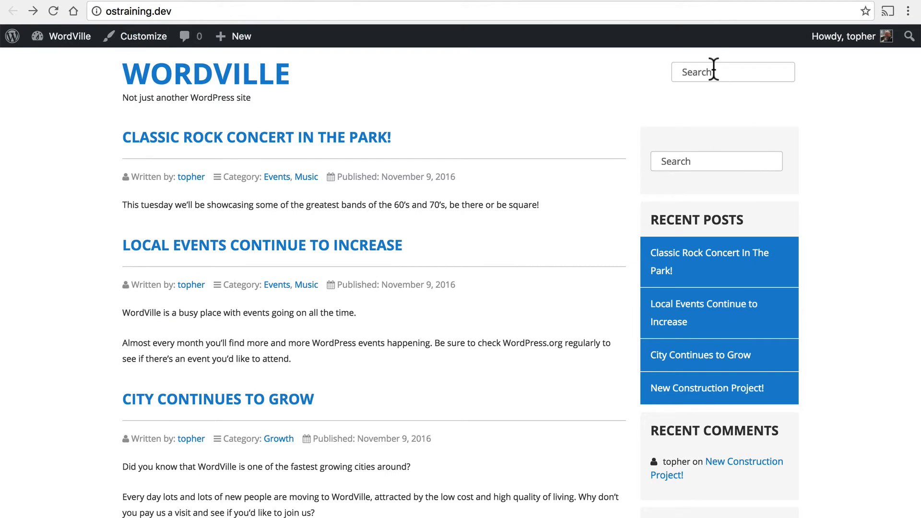
pyautogui.click(732, 72)
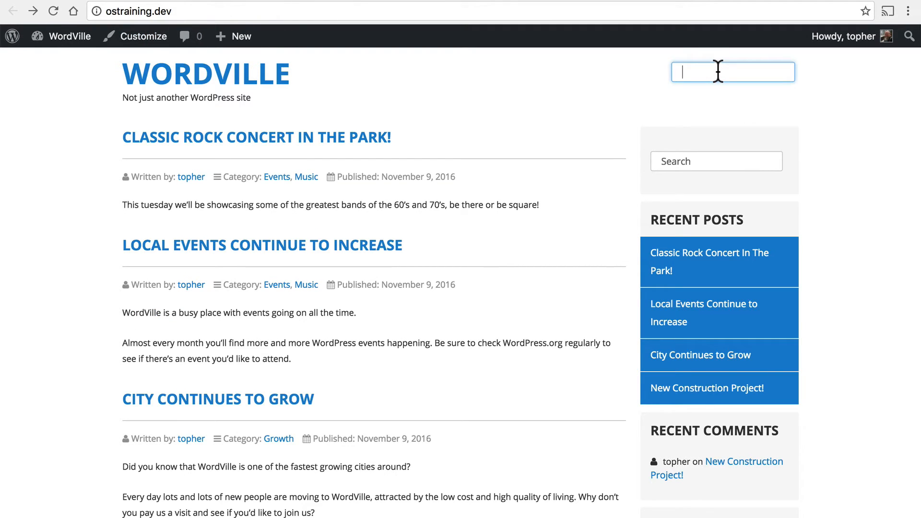
pyautogui.write('led-zeppelin/')
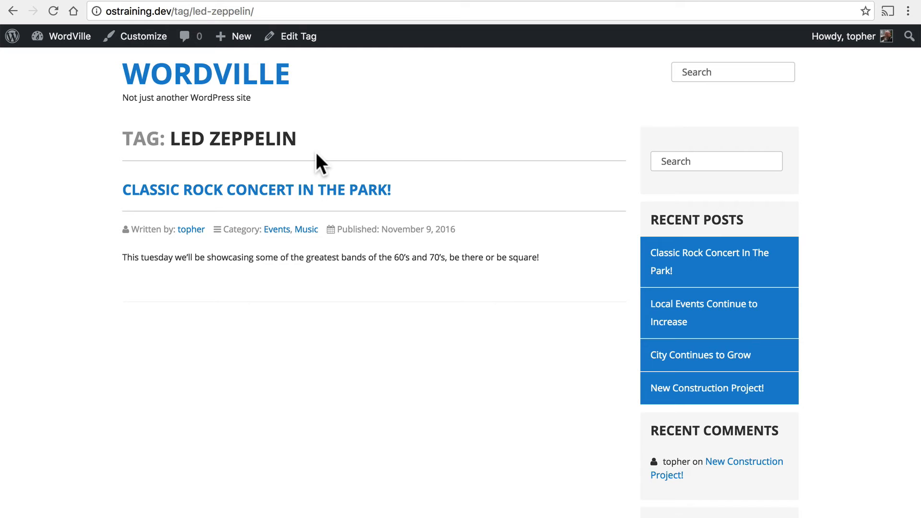
pyautogui.click(255, 189)
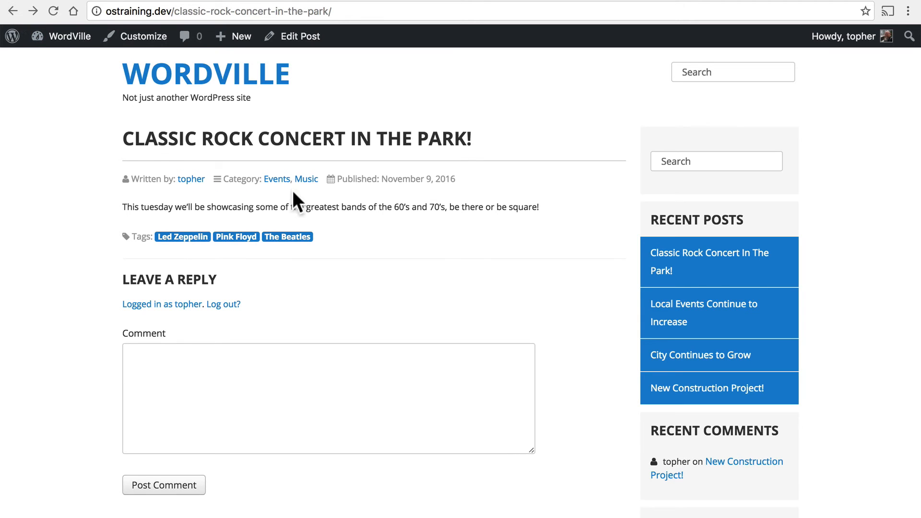
pyautogui.moveTo(507, 209)
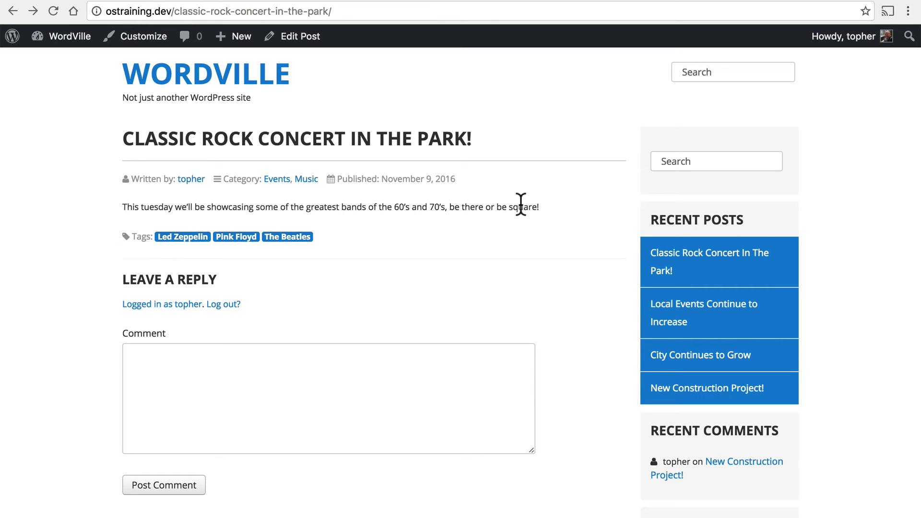
# Go to Posts > Tags, review the bulk actions and The Beatles tag's post count, then return to the tags list.
pyautogui.click(299, 36)
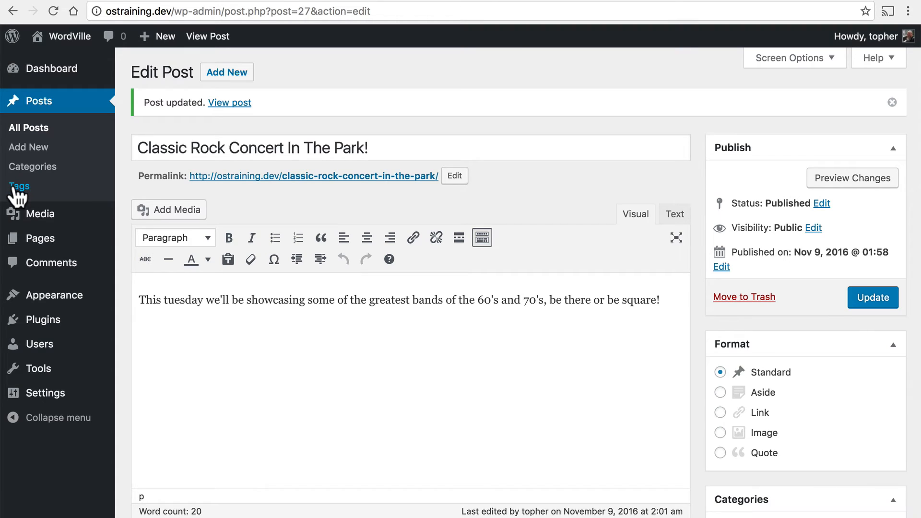
pyautogui.click(20, 187)
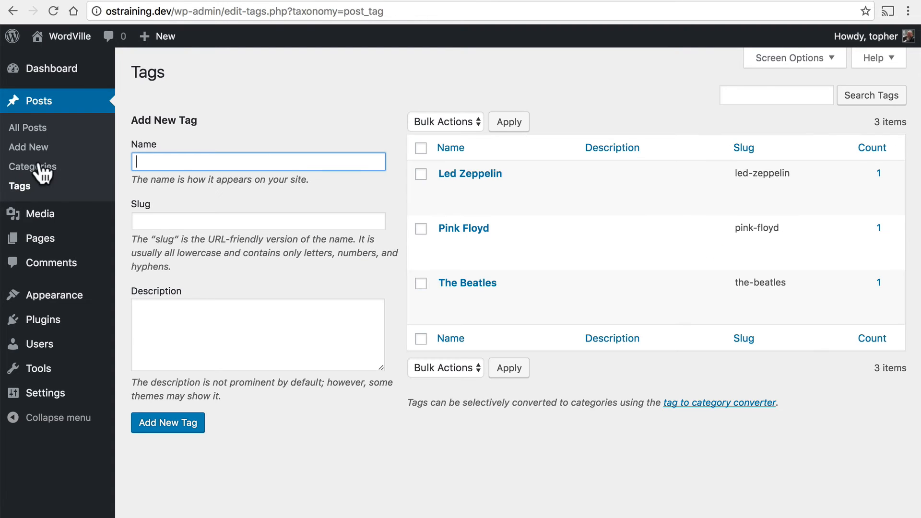
pyautogui.moveTo(286, 123)
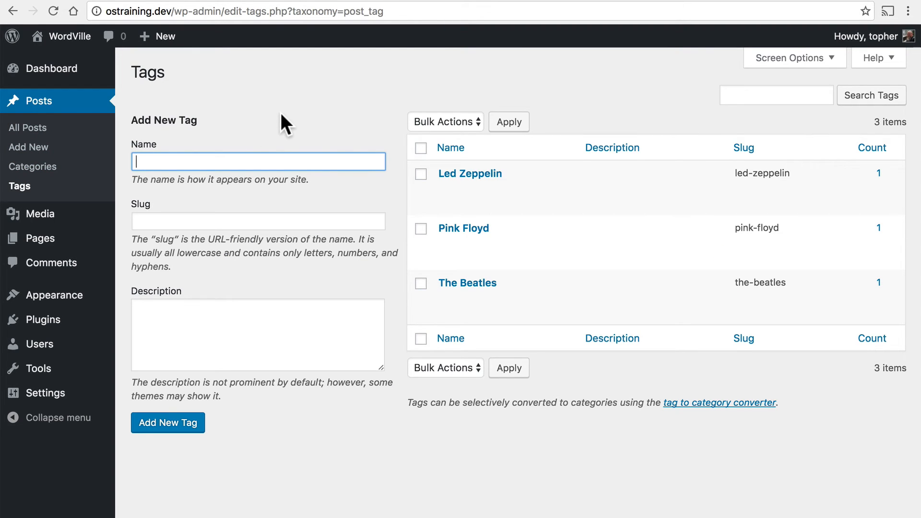
pyautogui.click(445, 122)
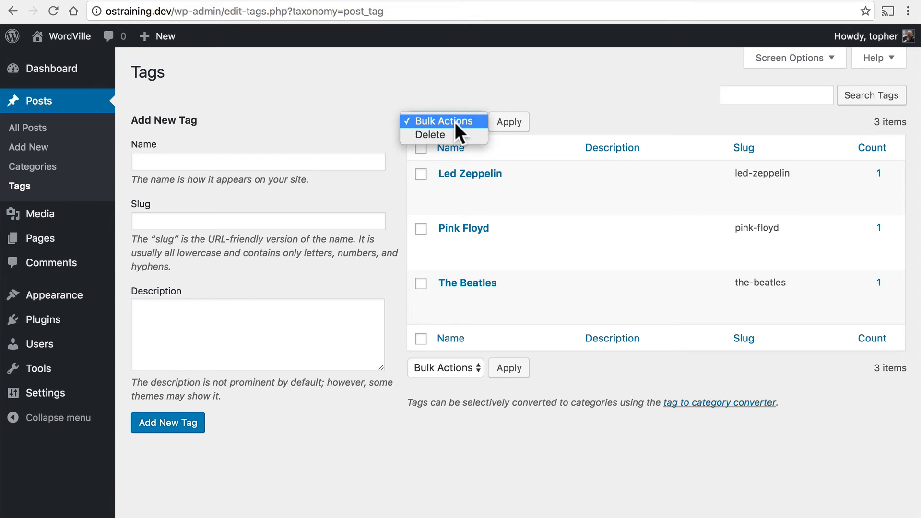
pyautogui.moveTo(431, 134)
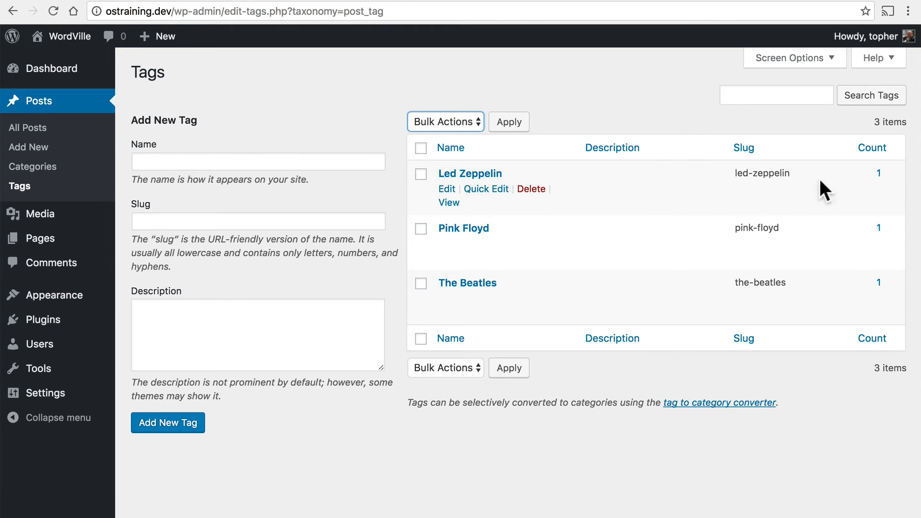
pyautogui.moveTo(884, 293)
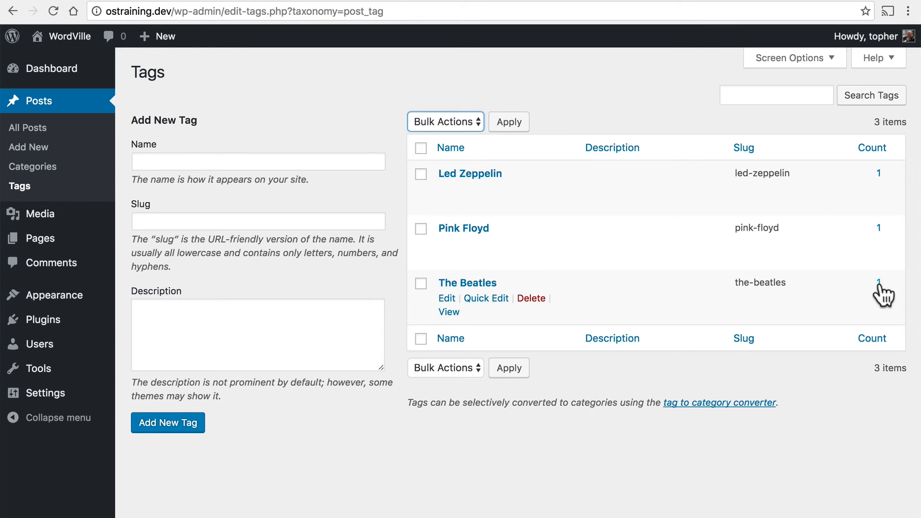
pyautogui.click(878, 283)
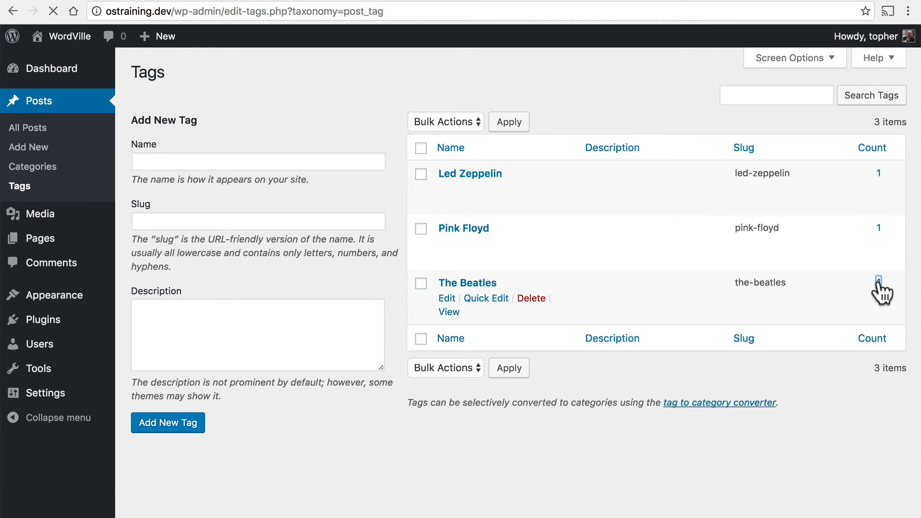
pyautogui.click(878, 282)
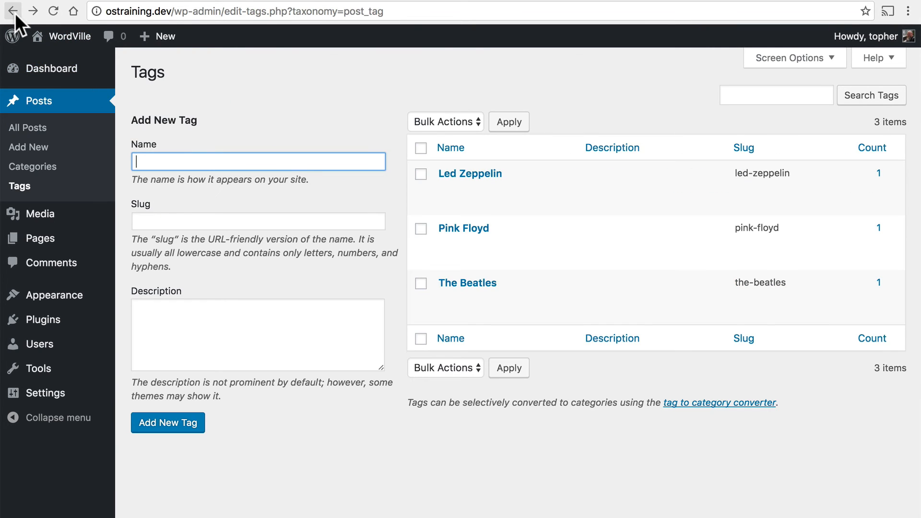
pyautogui.moveTo(201, 167)
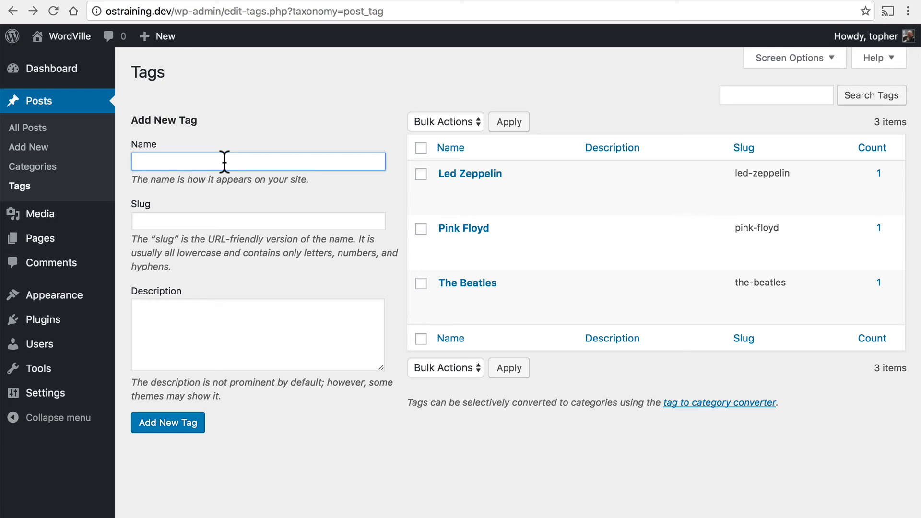
# Begin a new tag name 'Pla', then go to the All Posts list showing the four published posts.
pyautogui.write('Playground')
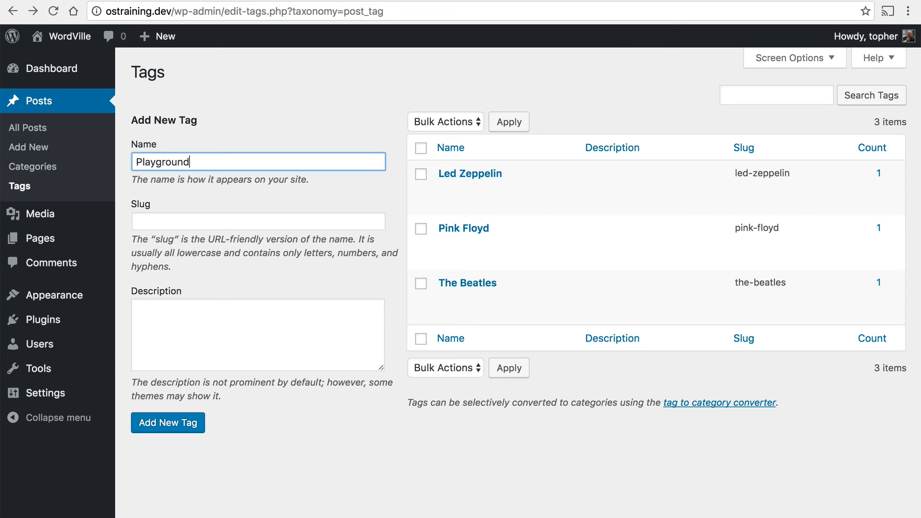
pyautogui.click(168, 422)
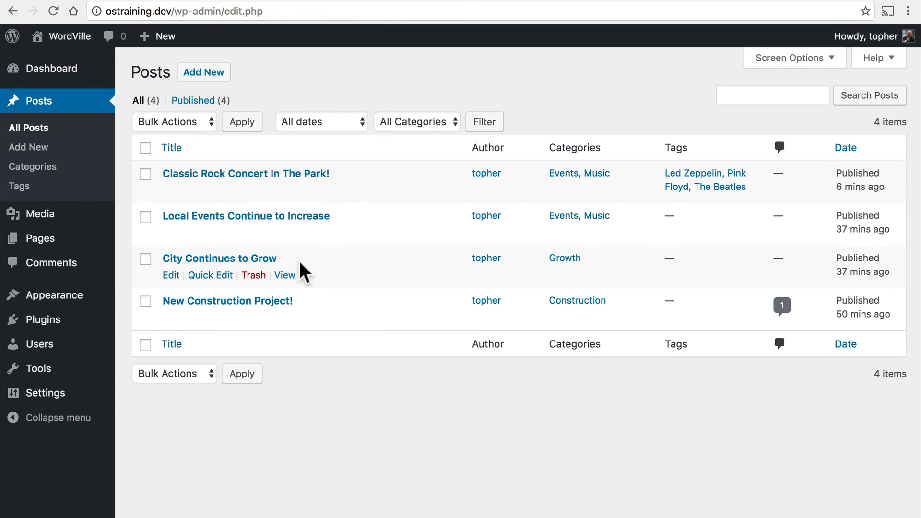
# Edit New Construction Project! and add the Playground tag from the most used tags.
pyautogui.click(227, 301)
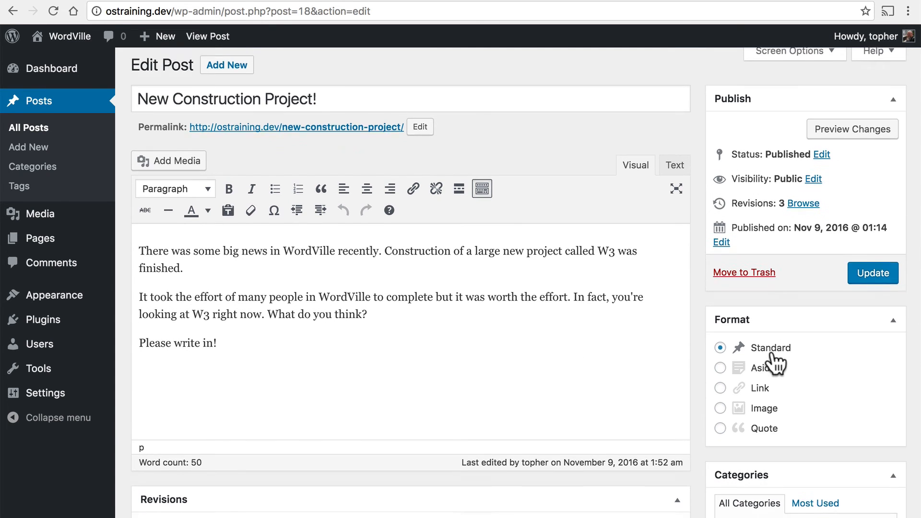
pyautogui.scroll(-3)
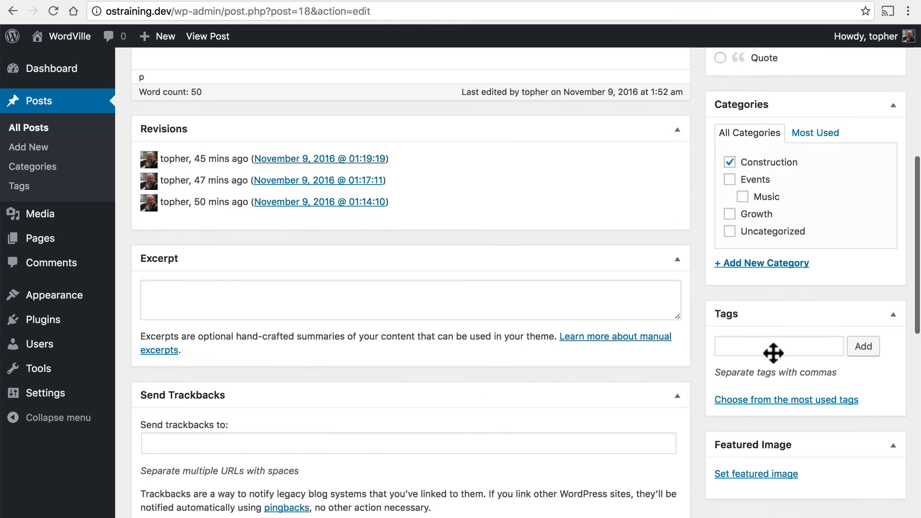
pyautogui.scroll(-3)
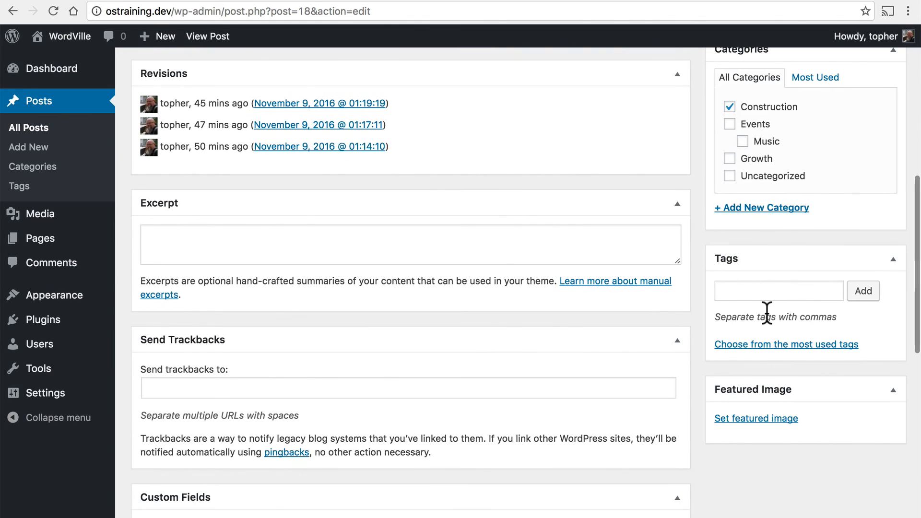
pyautogui.click(785, 345)
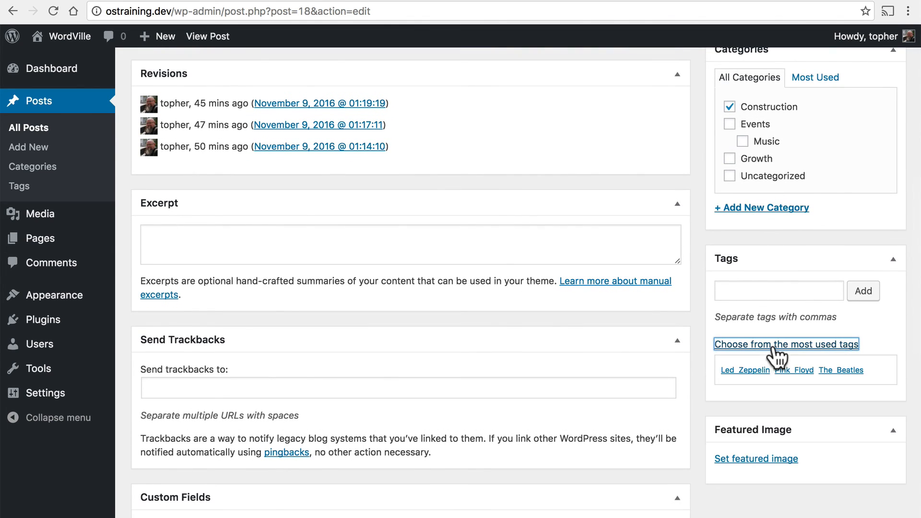
pyautogui.moveTo(890, 379)
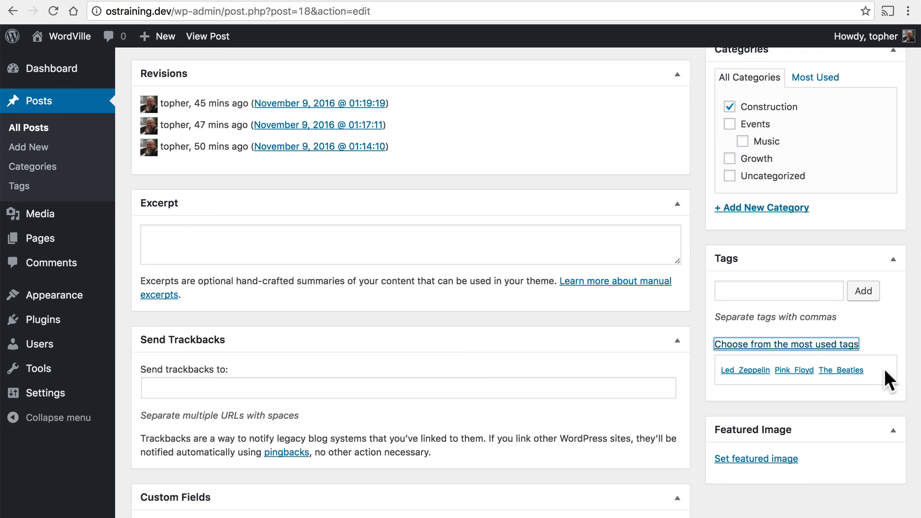
pyautogui.click(779, 290)
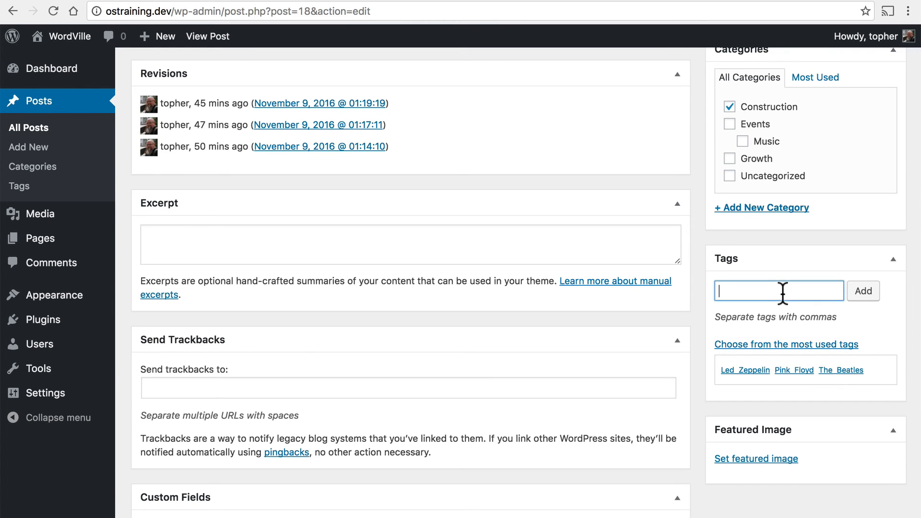
pyautogui.write('p')
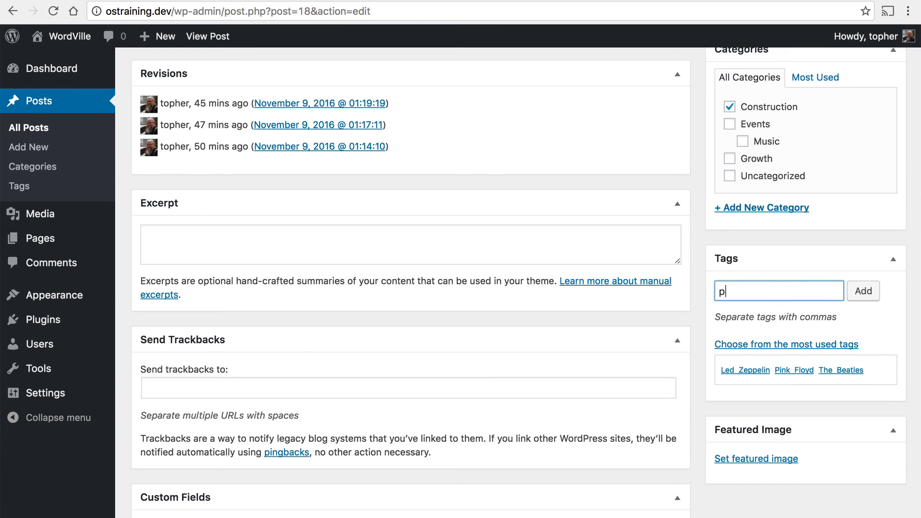
pyautogui.write('layground,')
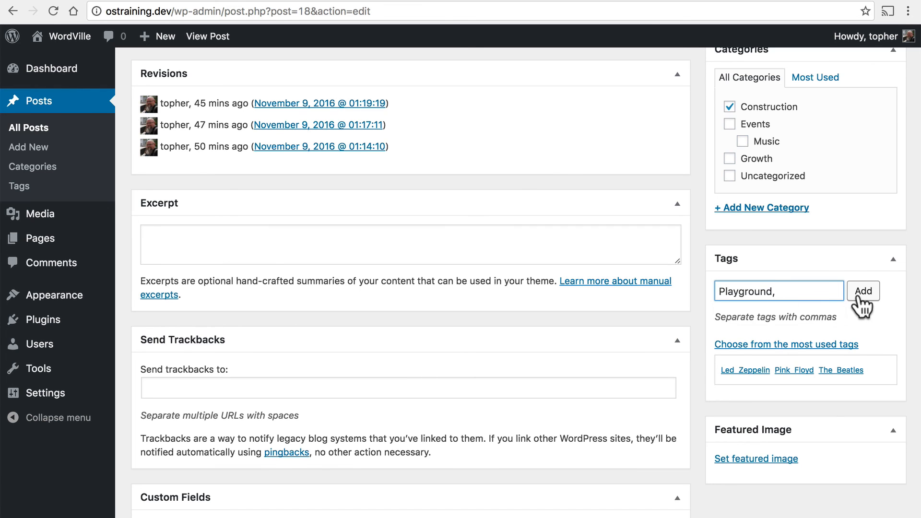
pyautogui.click(863, 290)
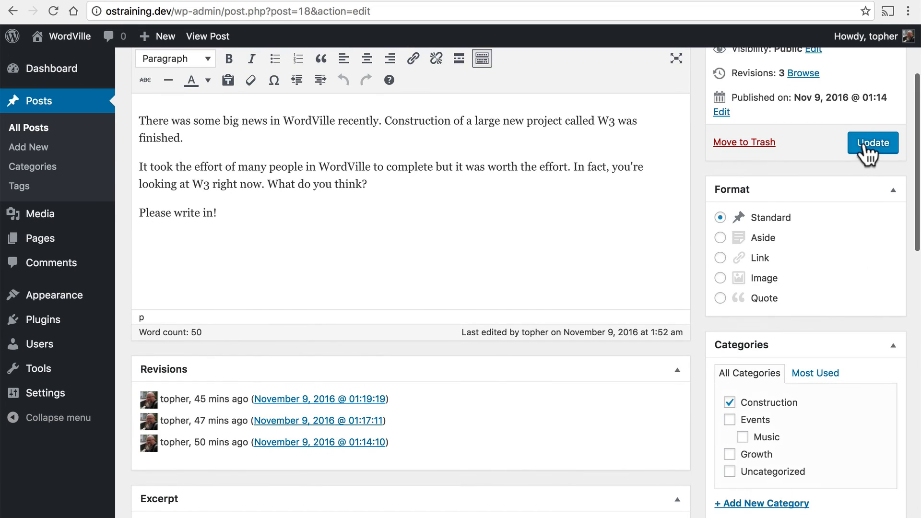
# Update the post and view New Construction Project! on the live site with its Playground tag.
pyautogui.click(871, 142)
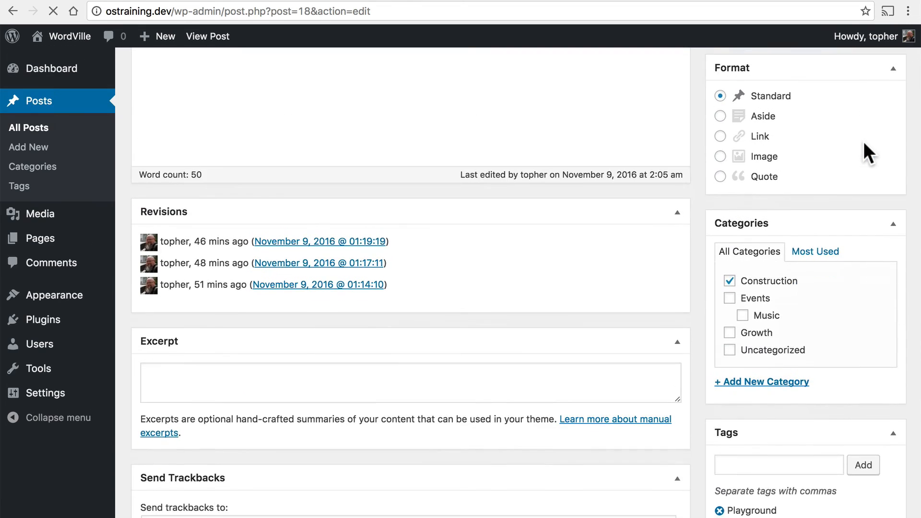
pyautogui.scroll(-3)
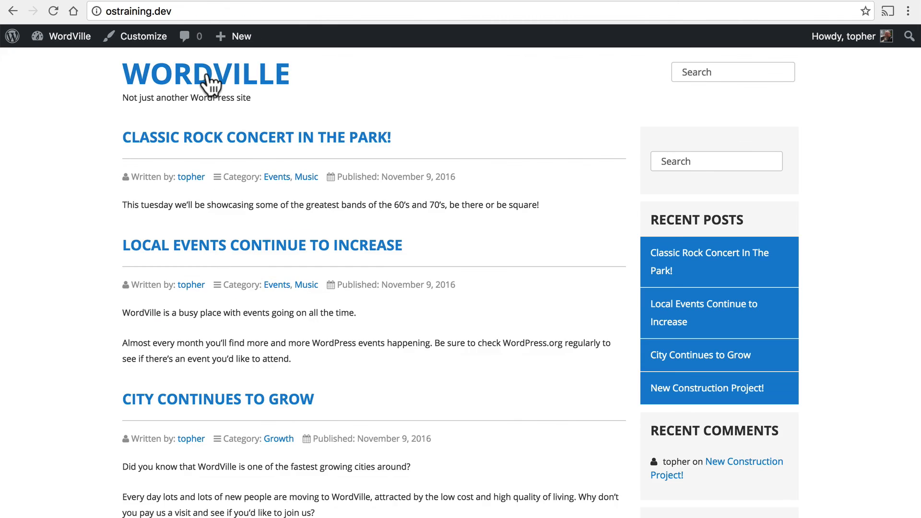
pyautogui.scroll(-3)
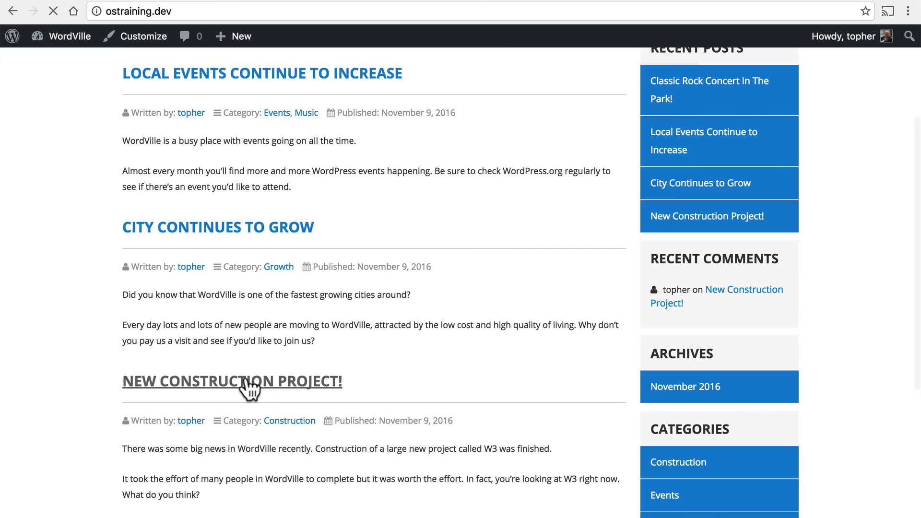
pyautogui.click(231, 380)
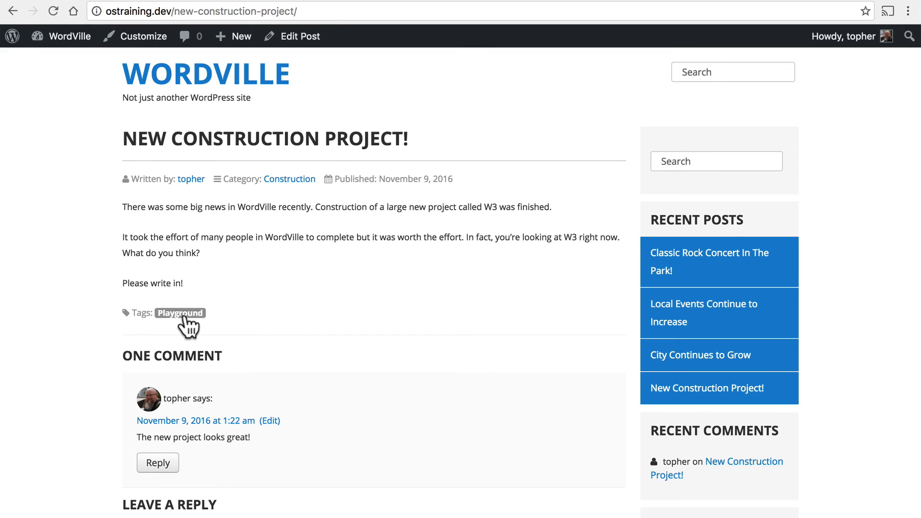